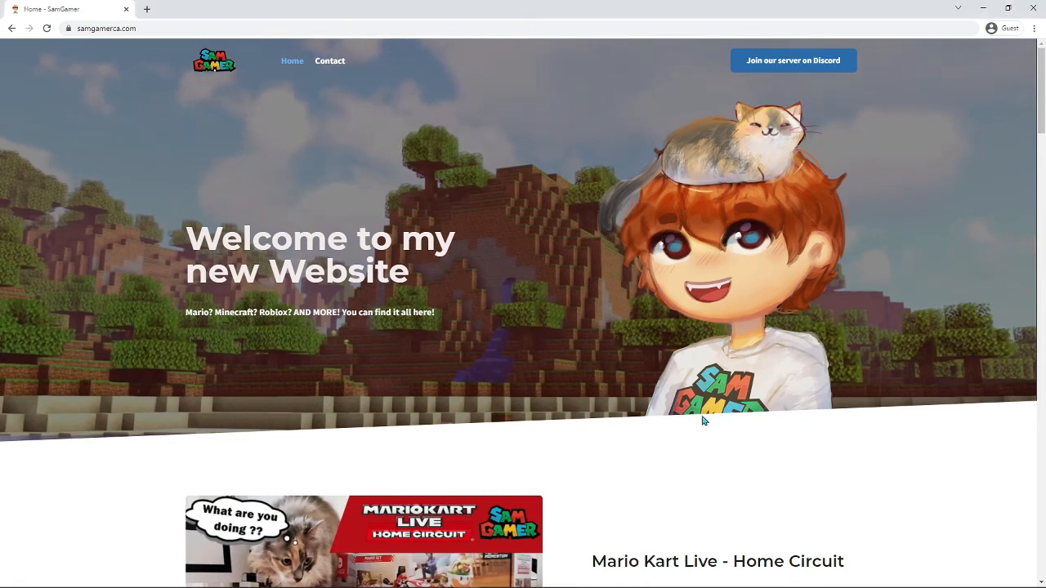
Scroll the home page past the Mario Kart, Minecraft and Top 6 videos to 'Games that I play'.
{"action": "left_click", "coordinate": [106, 28]}
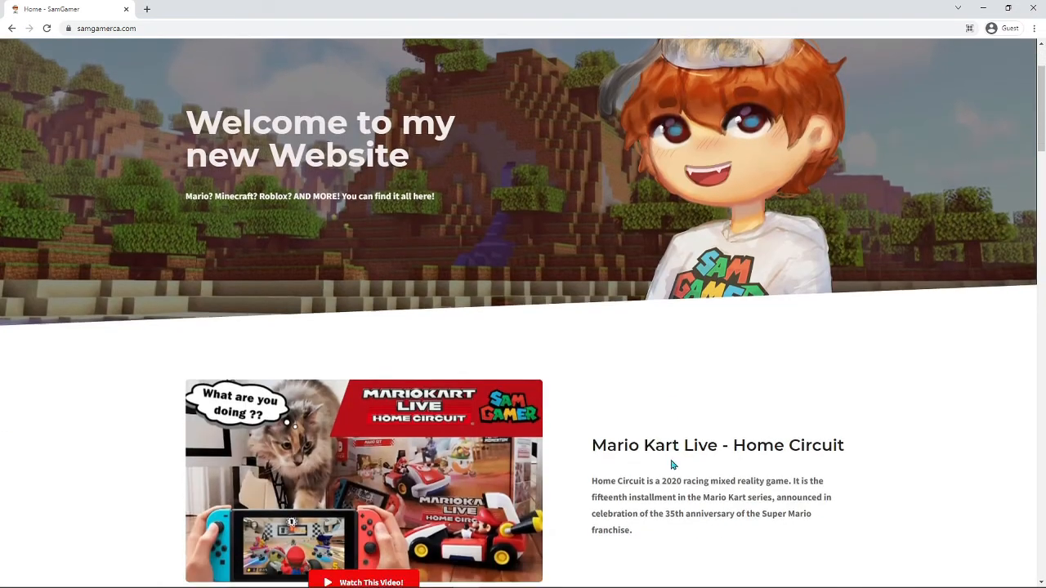
{"action": "scroll", "scroll_direction": "down", "scroll_amount": 3}
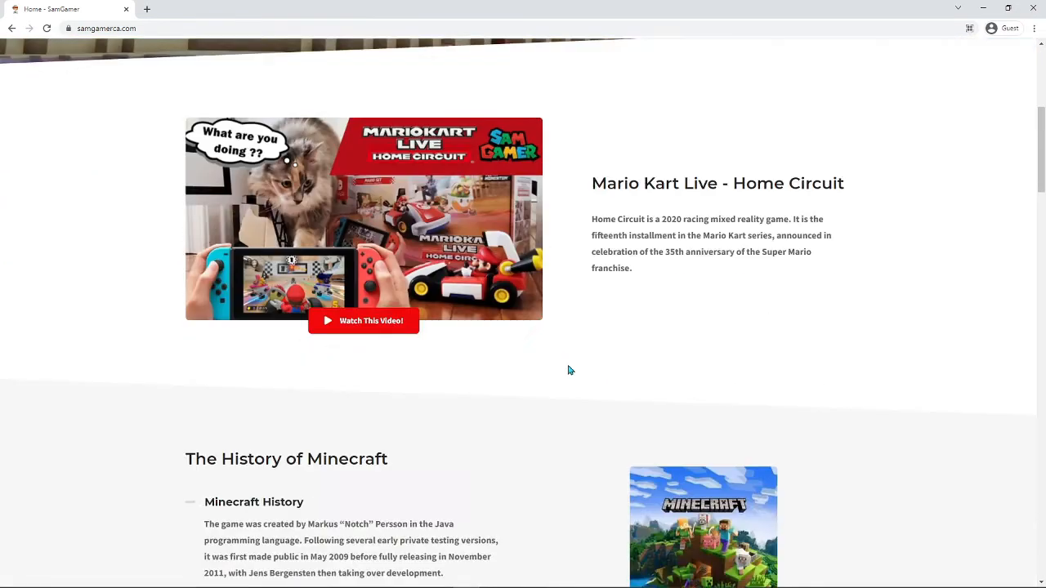
{"action": "scroll", "scroll_direction": "down", "scroll_amount": 3}
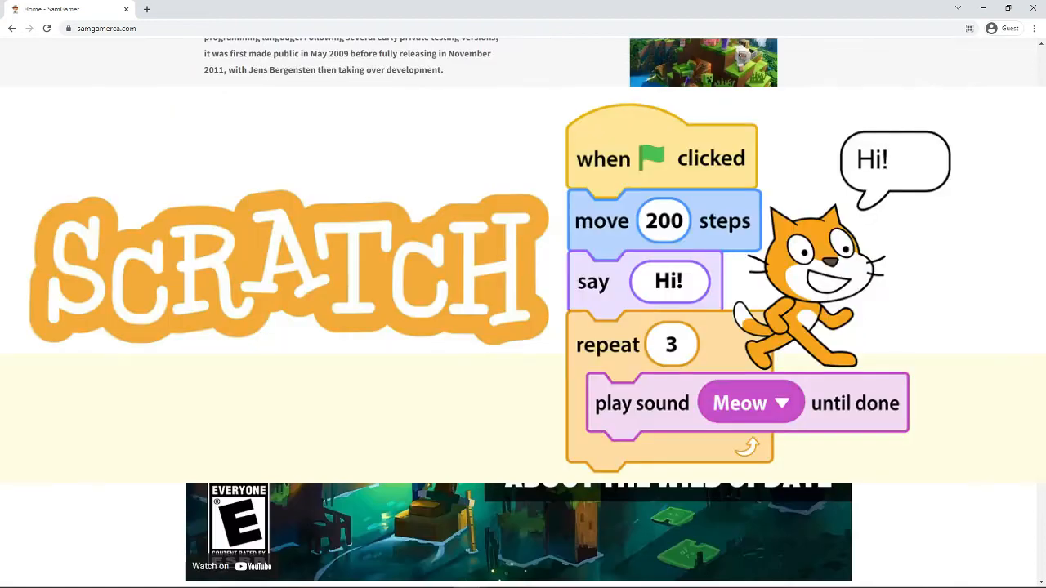
{"action": "scroll", "scroll_direction": "down", "scroll_amount": 3}
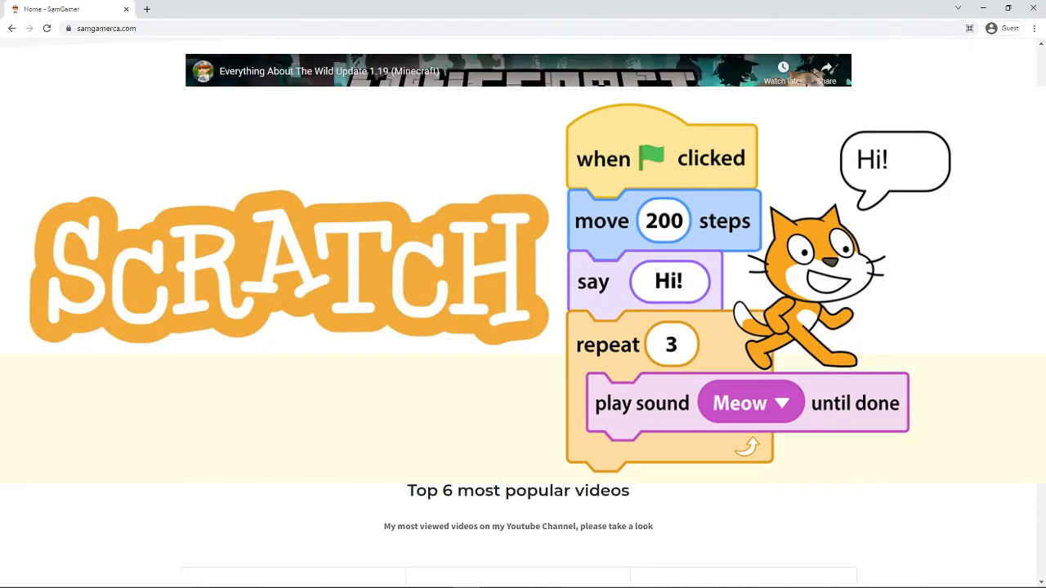
{"action": "scroll", "scroll_direction": "down", "scroll_amount": 3}
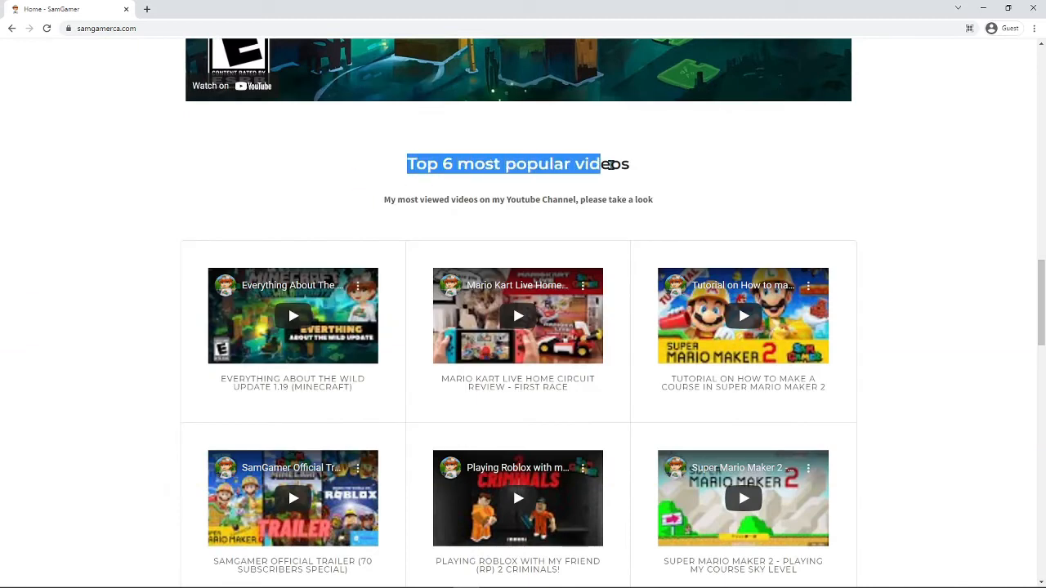
{"action": "scroll", "scroll_direction": "down", "scroll_amount": 3}
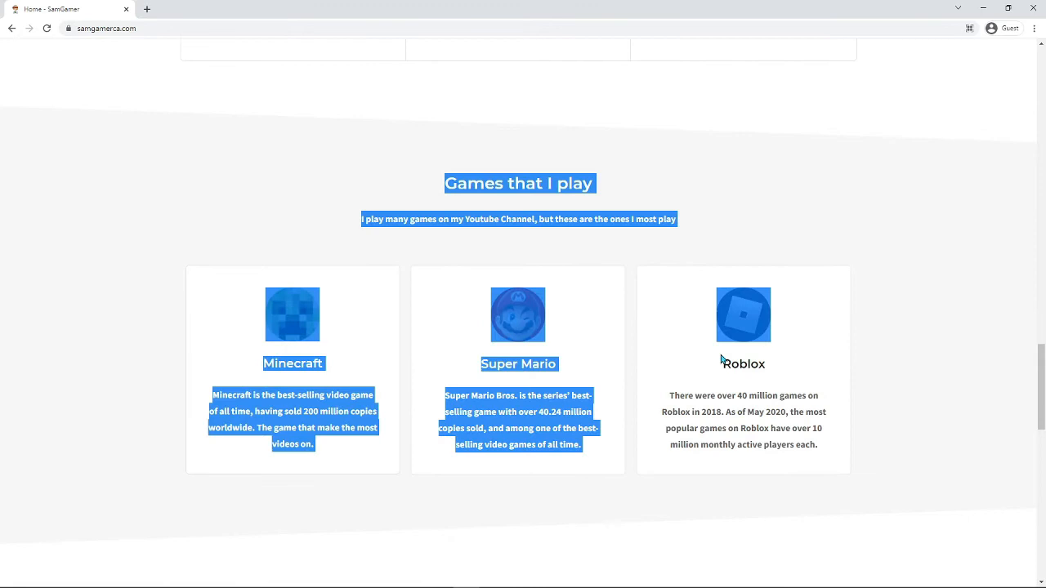
{"action": "left_click", "coordinate": [732, 202]}
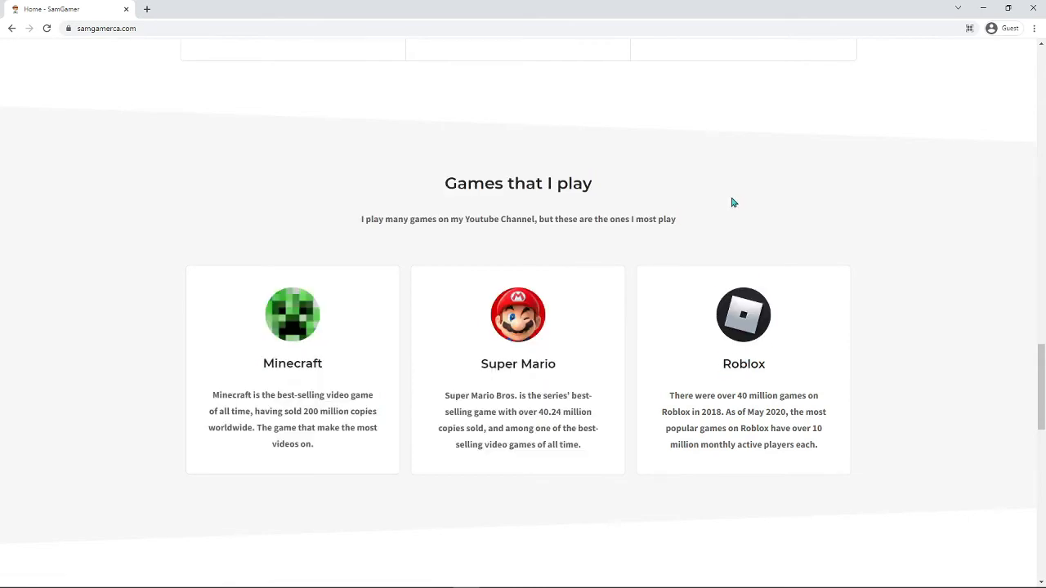
{"action": "scroll", "scroll_direction": "down", "scroll_amount": 3}
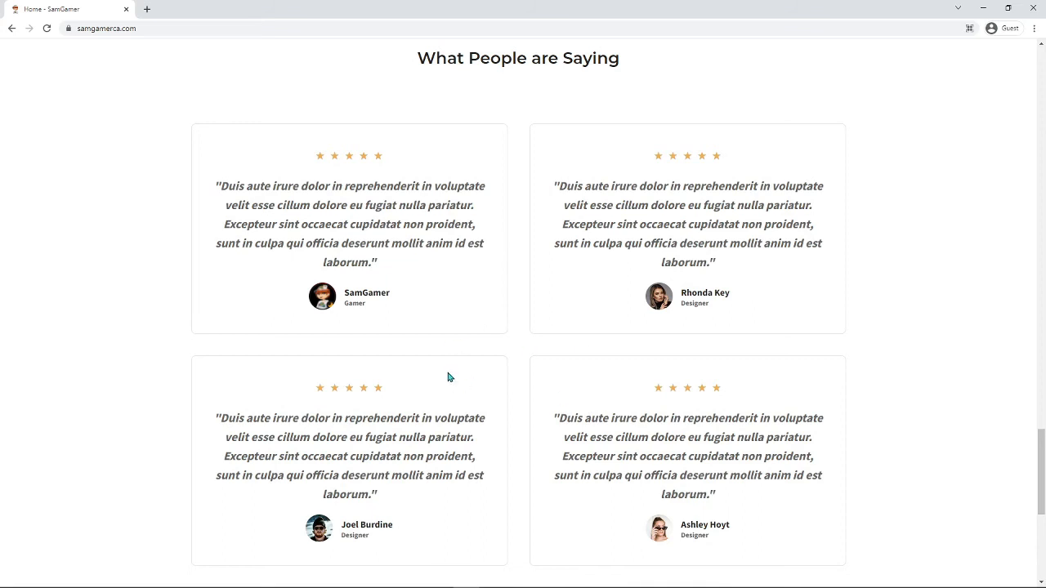
{"action": "mouse_move", "coordinate": [516, 372]}
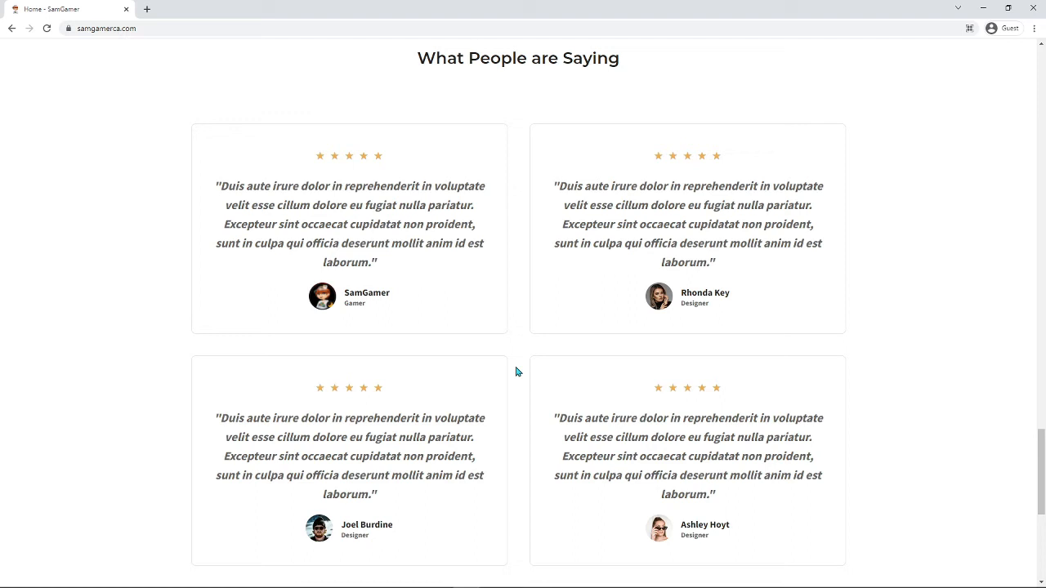
{"action": "mouse_move", "coordinate": [530, 350]}
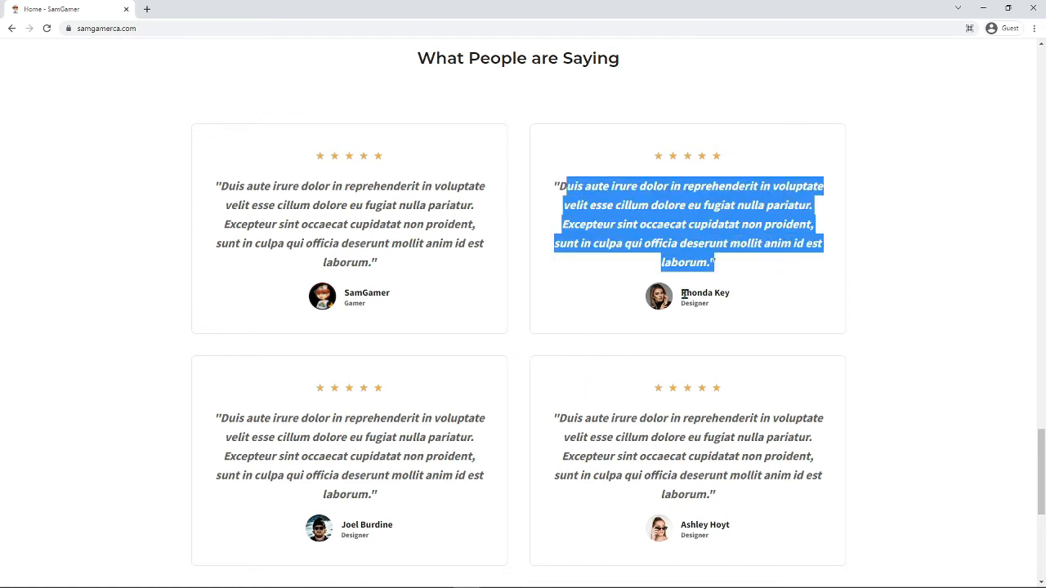
{"action": "left_click", "coordinate": [645, 531]}
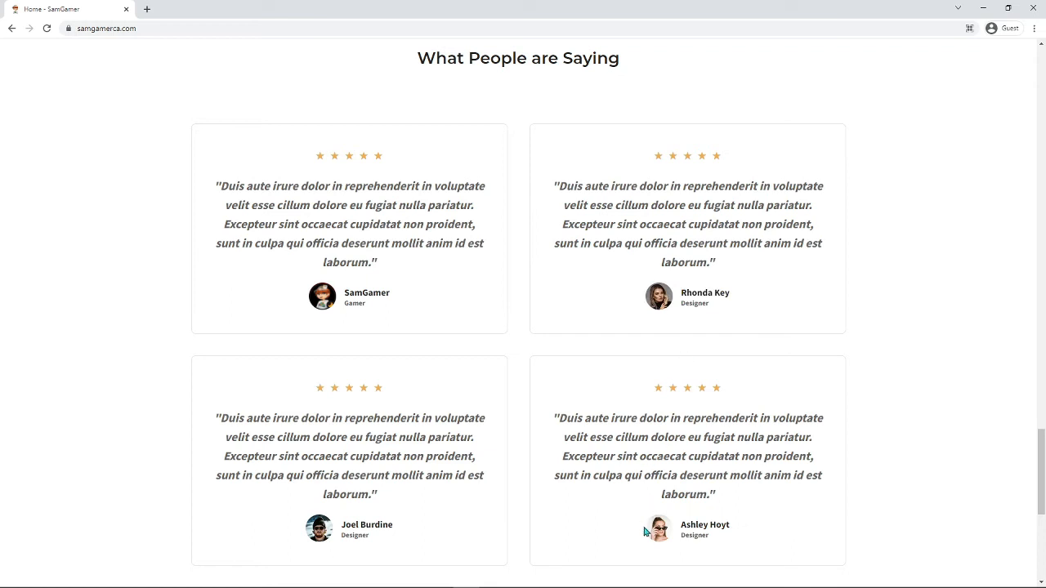
{"action": "scroll", "scroll_direction": "down", "scroll_amount": 3}
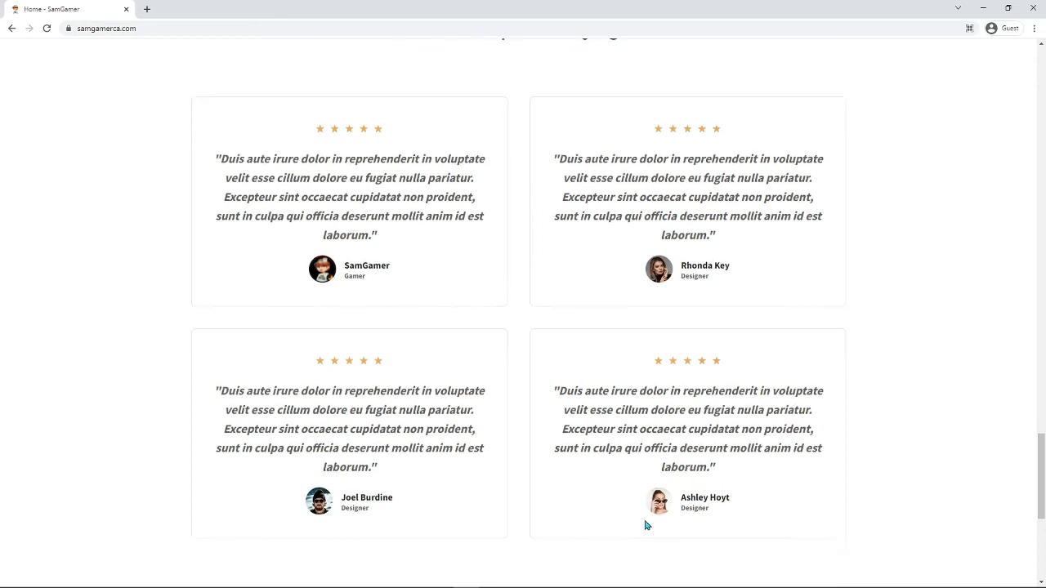
Scroll to the footer and follow its Contact link to the Contact Me form.
{"action": "scroll", "scroll_direction": "down", "scroll_amount": 3}
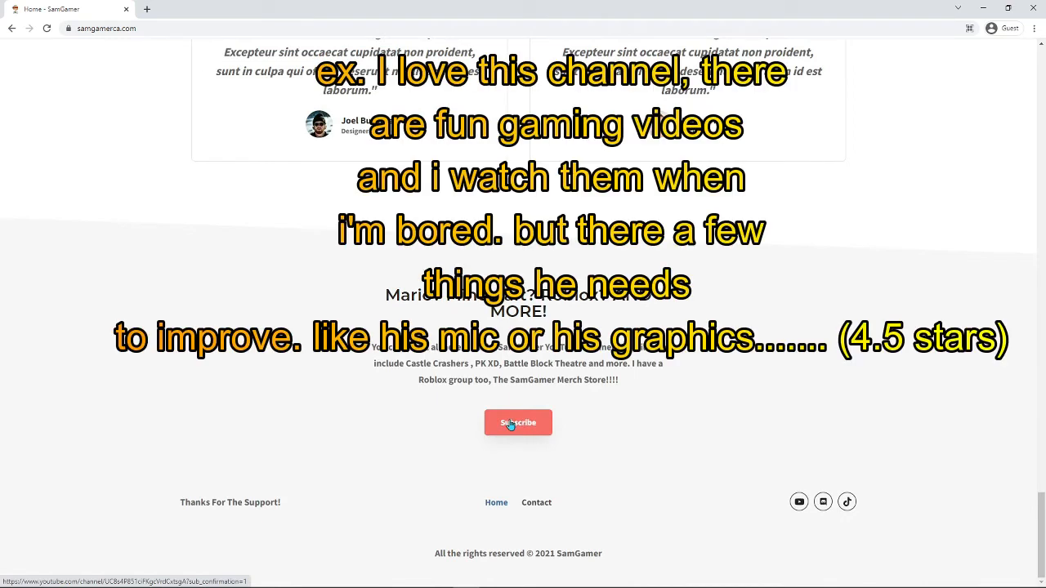
{"action": "left_click", "coordinate": [536, 502]}
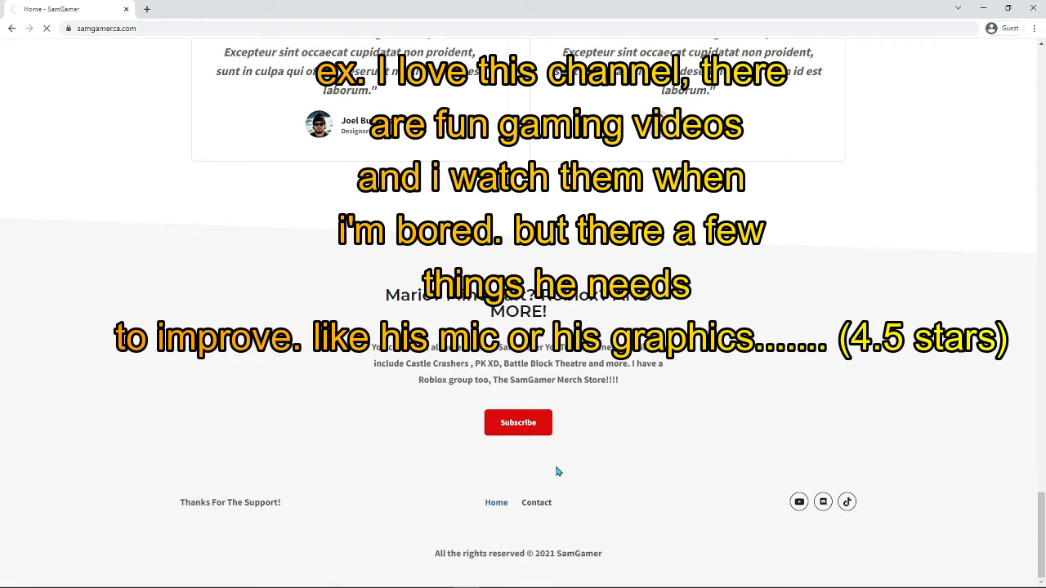
{"action": "left_click", "coordinate": [536, 502]}
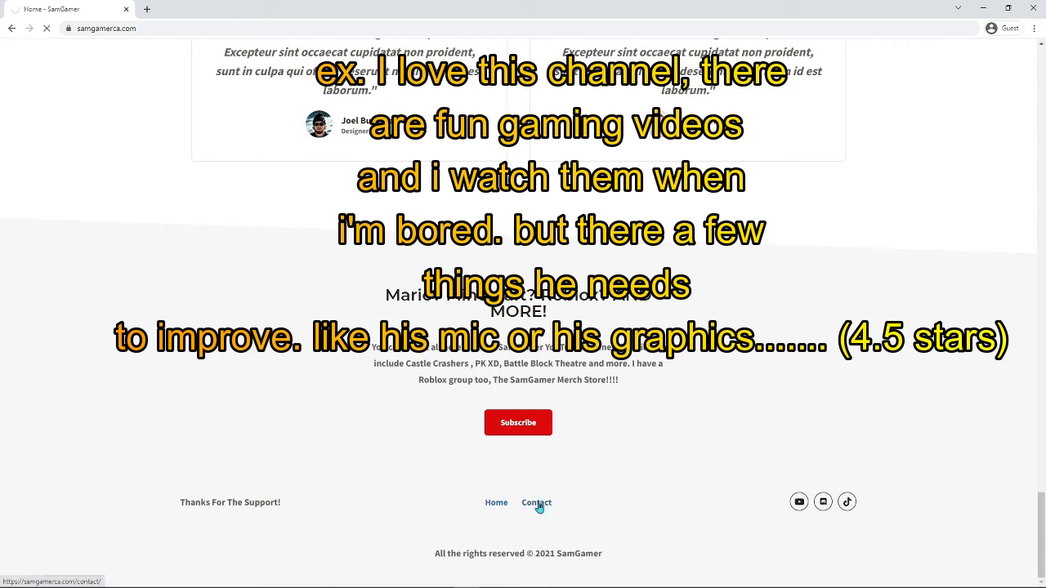
{"action": "left_click", "coordinate": [536, 502]}
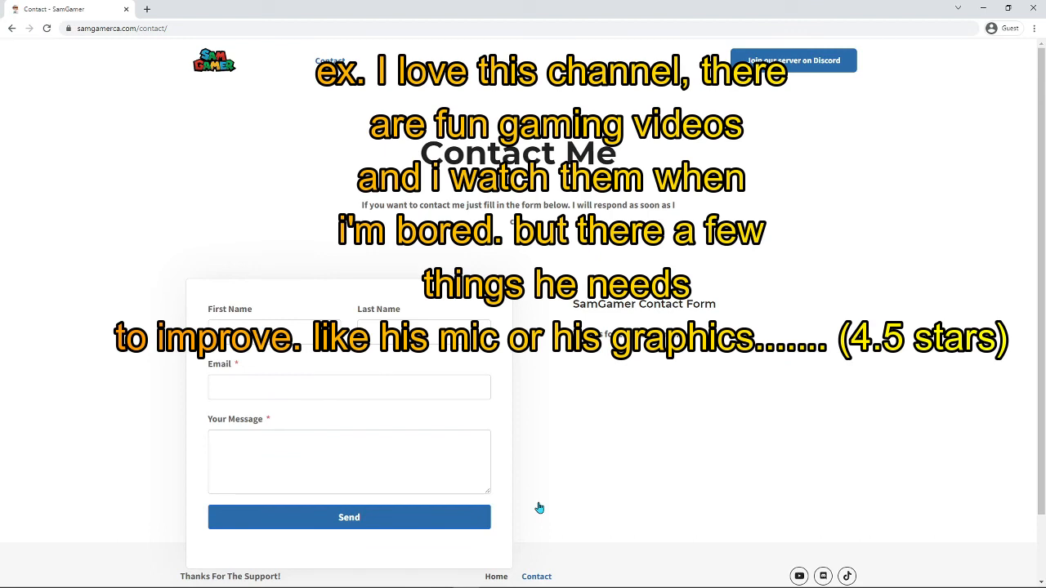
{"action": "mouse_move", "coordinate": [554, 489]}
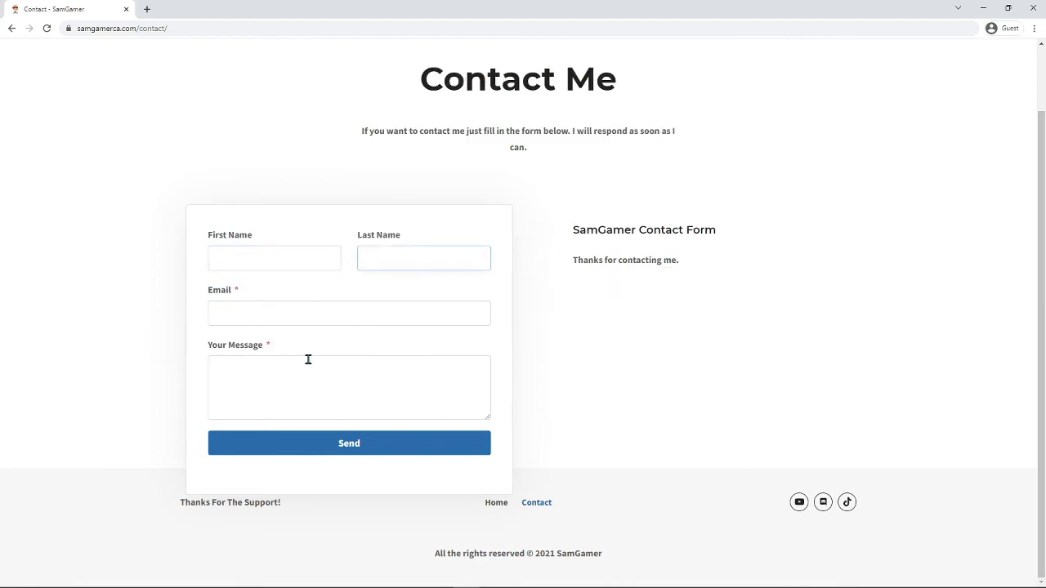
{"action": "left_click", "coordinate": [349, 313]}
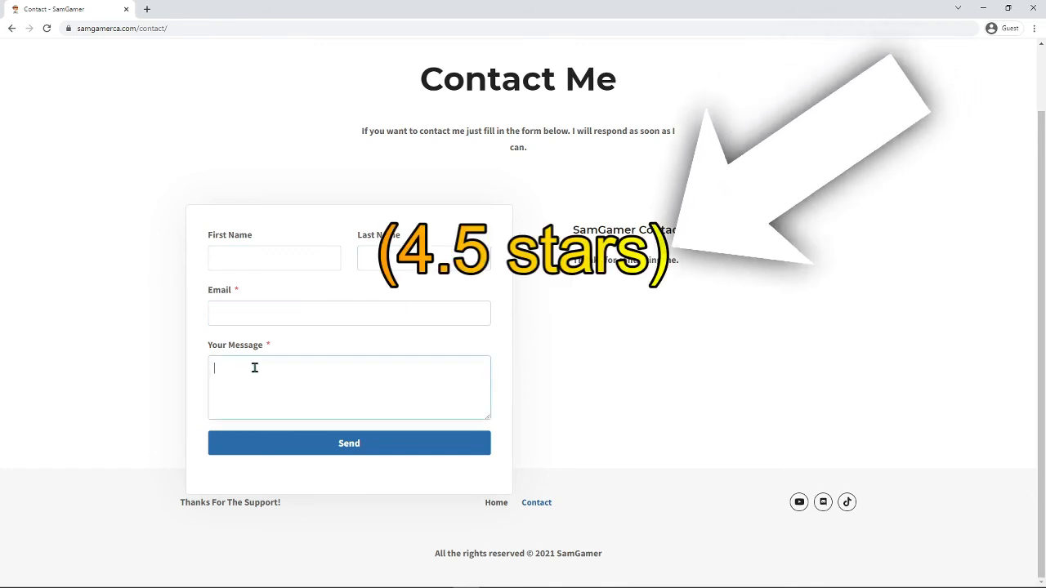
{"action": "type", "text": "rfeg hi"}
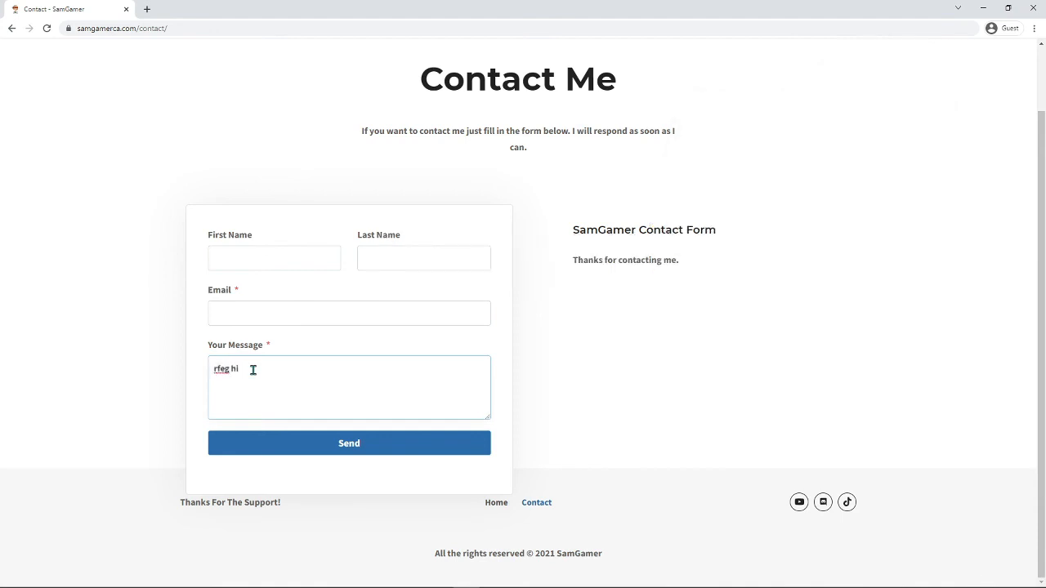
{"action": "type", "text": "wq3e"}
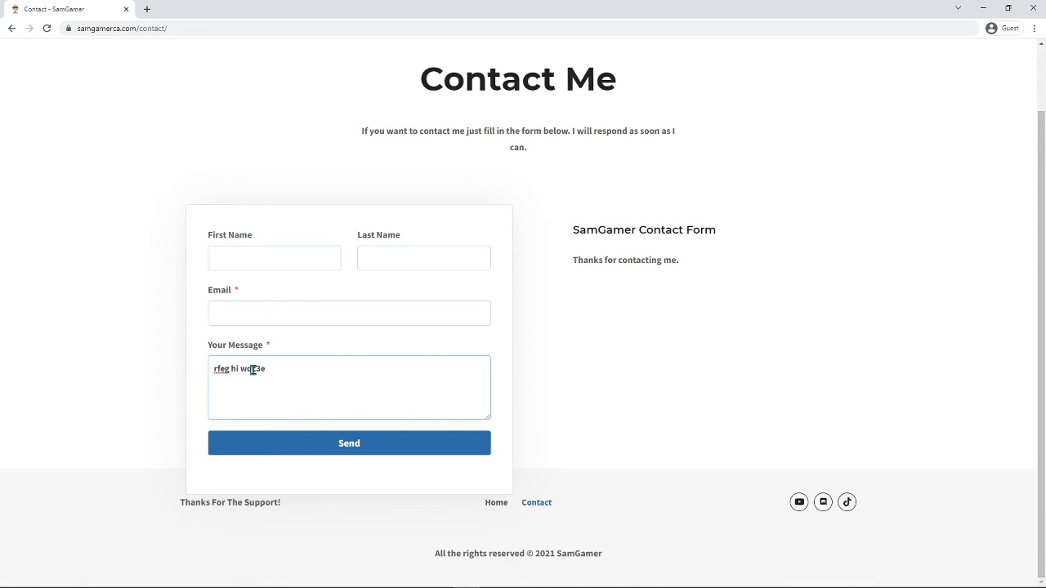
{"action": "left_click", "coordinate": [349, 443]}
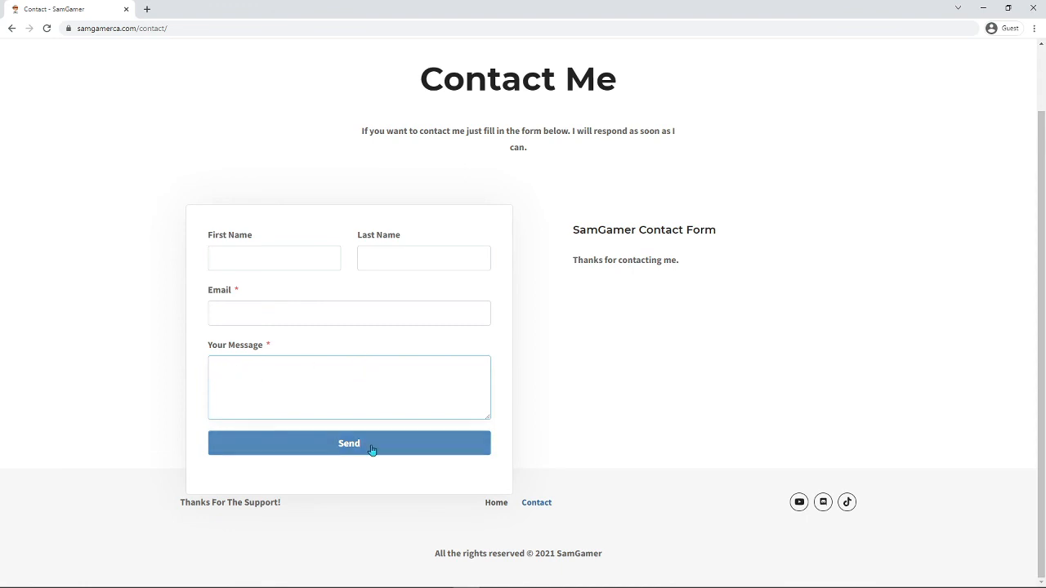
{"action": "left_click", "coordinate": [349, 387]}
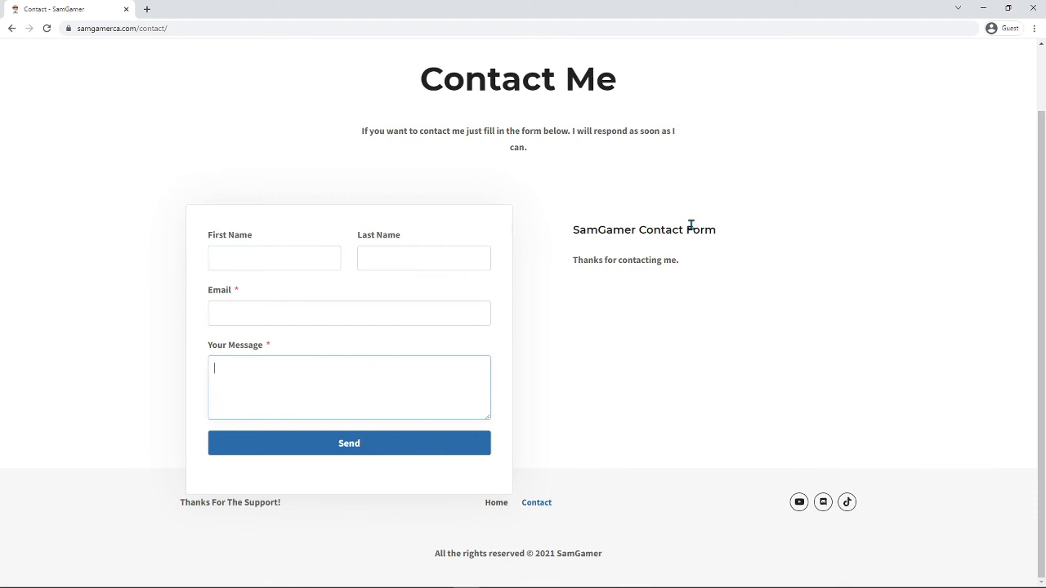
{"action": "mouse_move", "coordinate": [707, 243]}
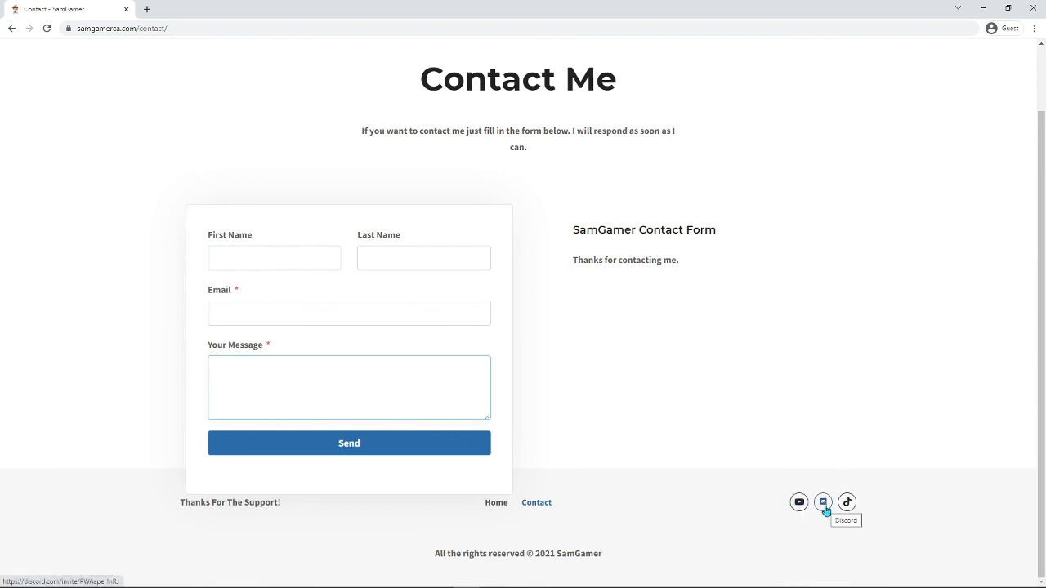
{"action": "mouse_move", "coordinate": [799, 502]}
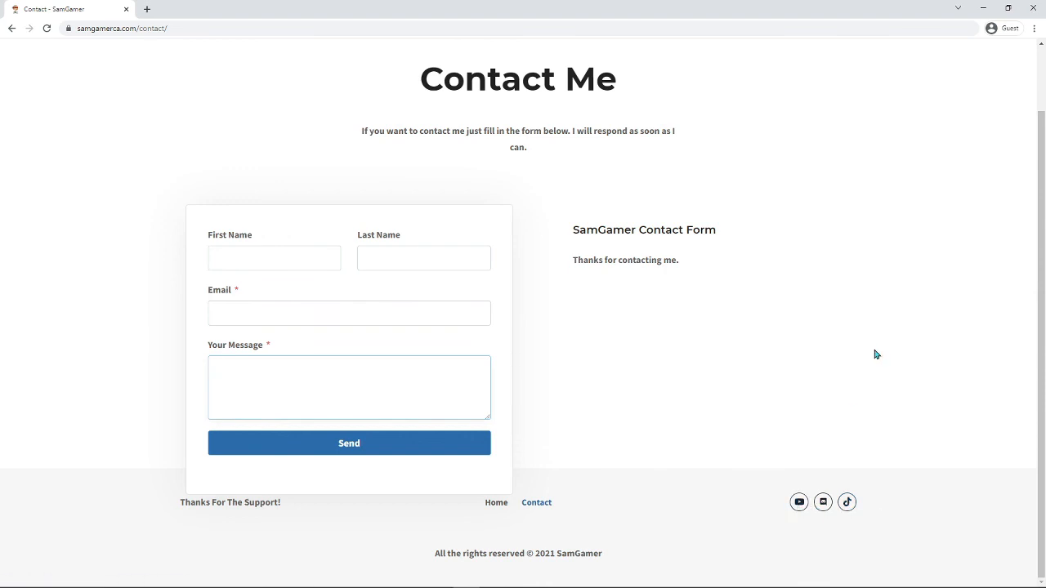
{"action": "left_click", "coordinate": [348, 387]}
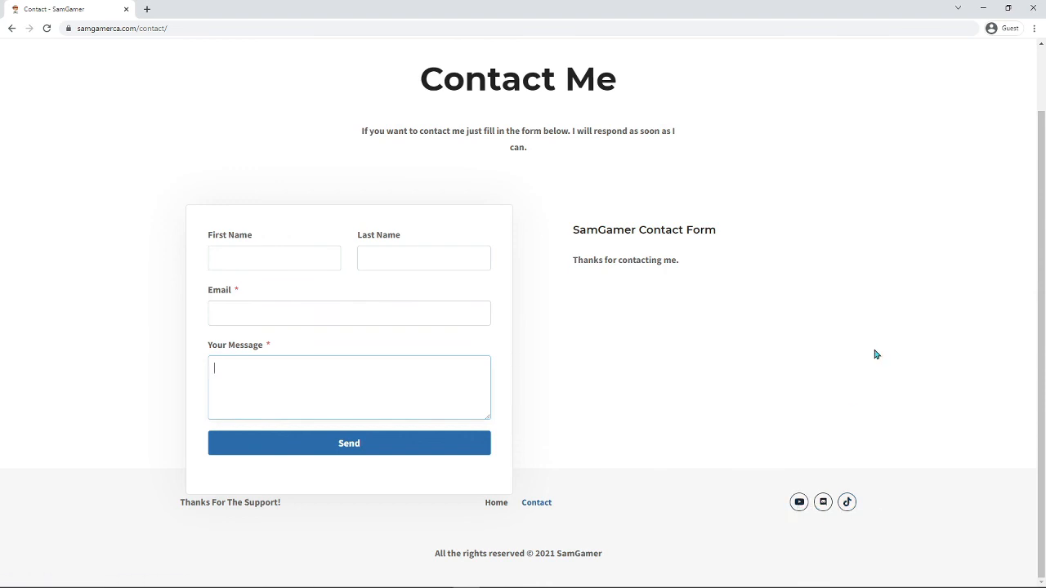
{"action": "mouse_move", "coordinate": [876, 347]}
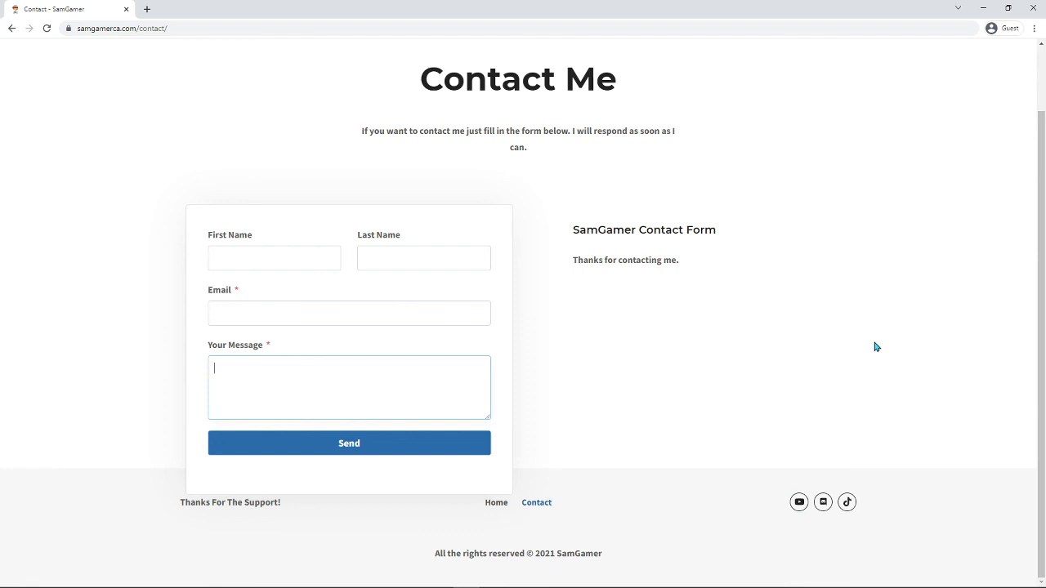
{"action": "mouse_move", "coordinate": [970, 348]}
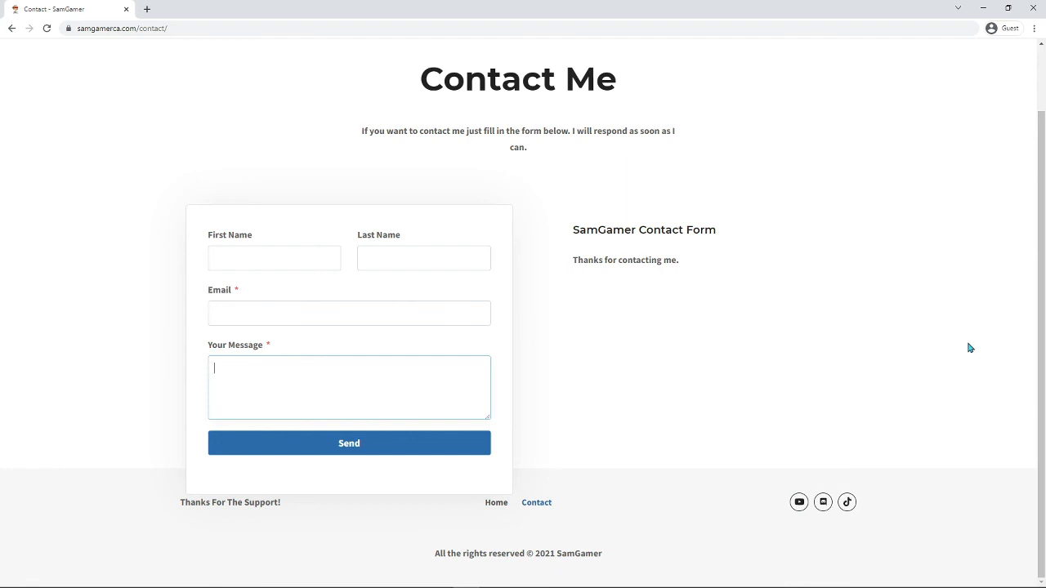